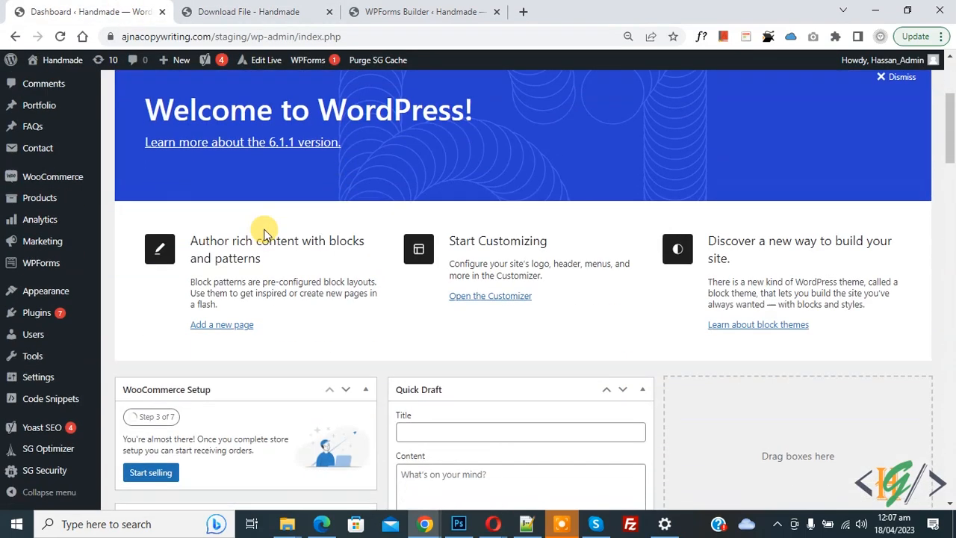
Search the Add Plugins page for 'wpcode' and confirm WPCode shows as Active
left_click(35, 312)
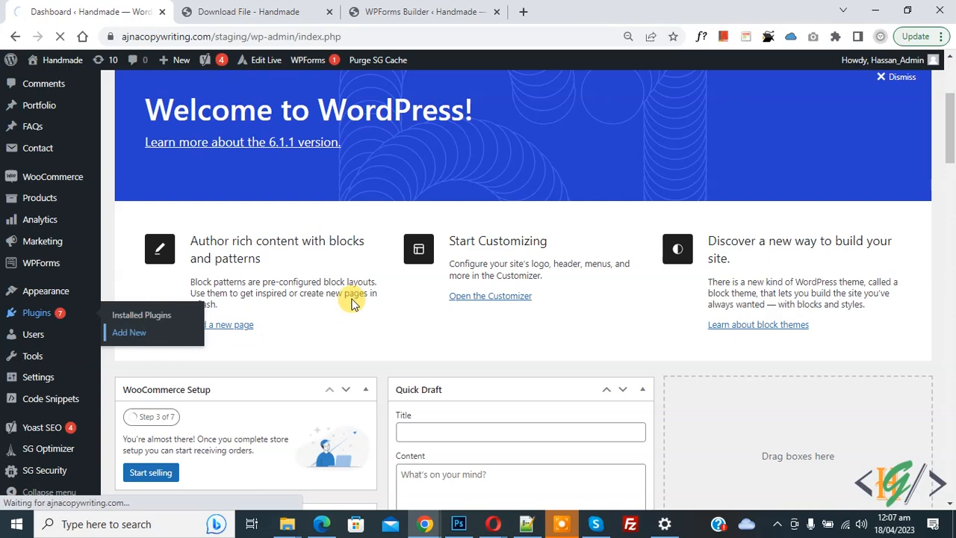
left_click(129, 331)
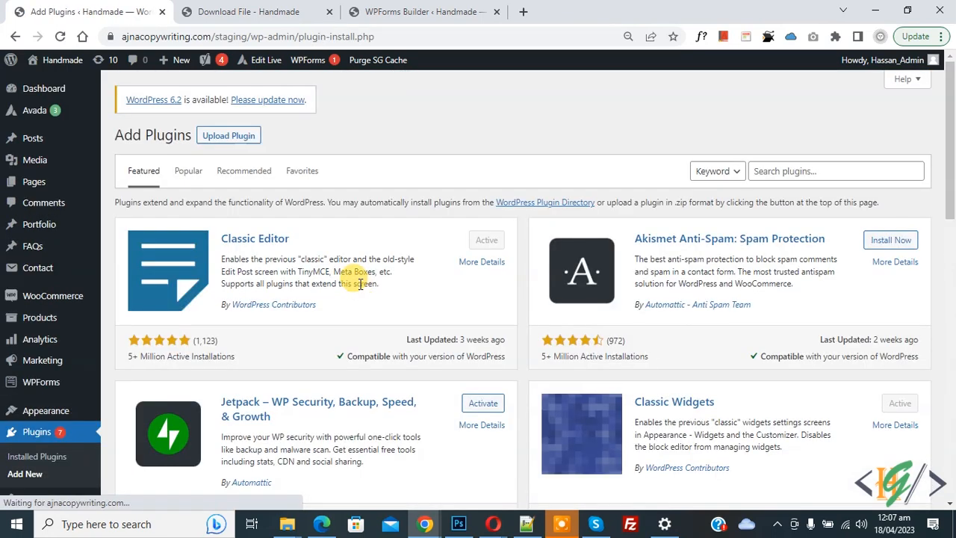
left_click(836, 170)
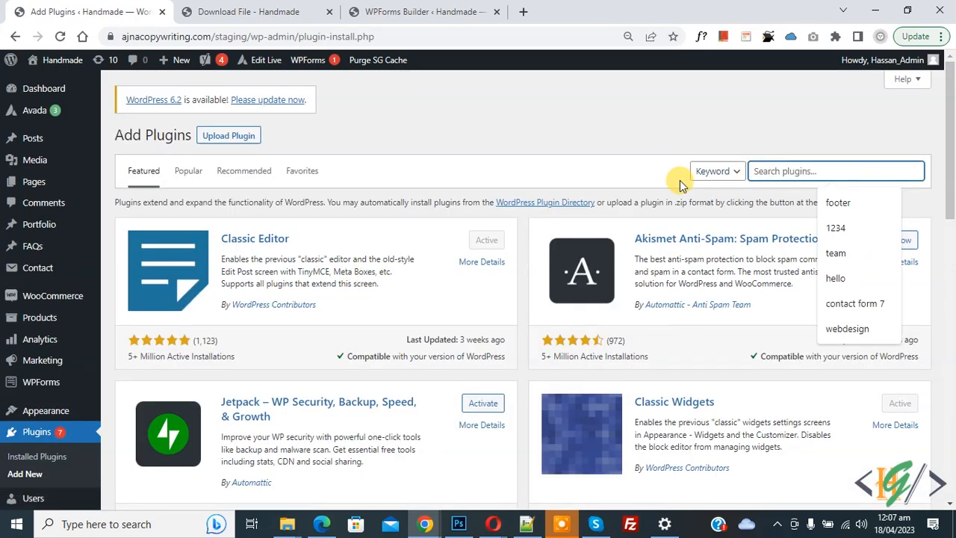
type("wpcode")
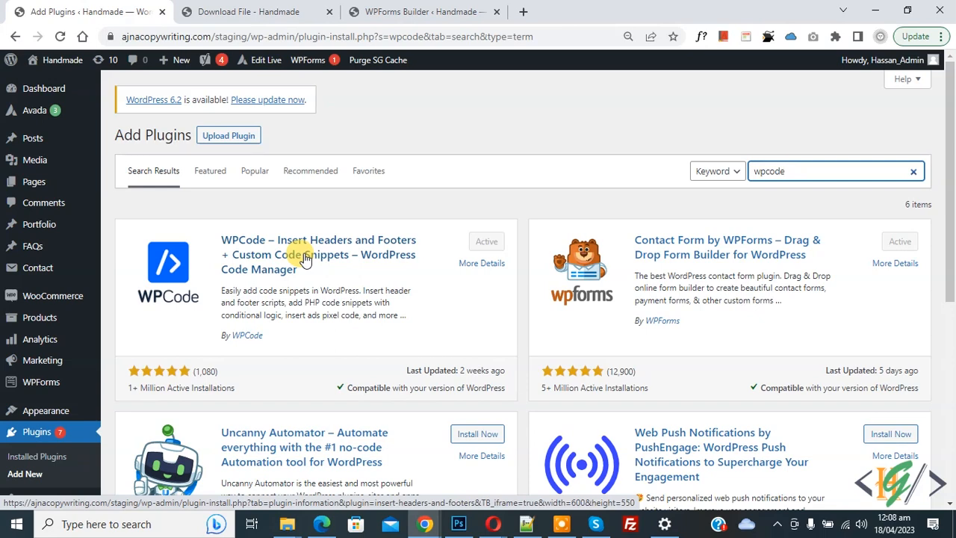
mouse_move(322, 212)
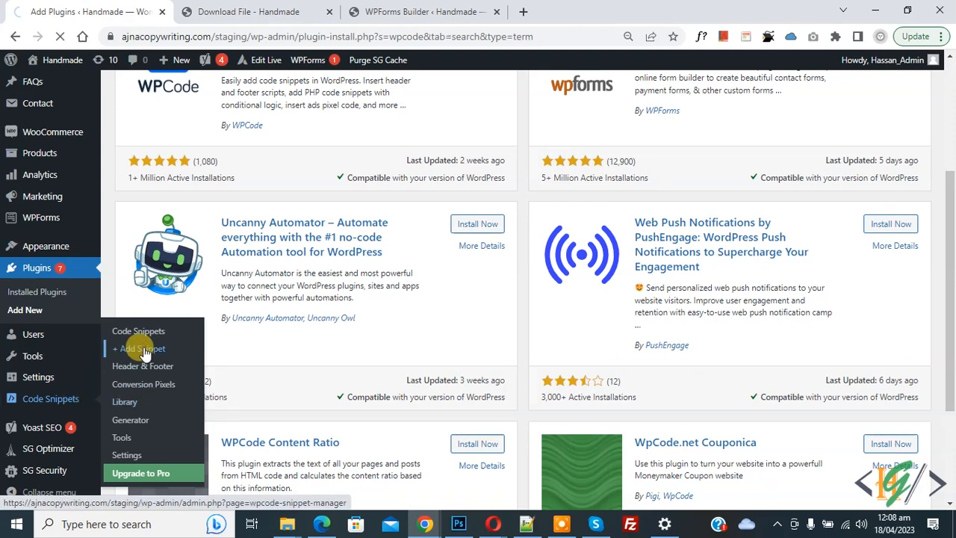
Start a blank custom WPCode snippet and bring up its Code Type choices
left_click(139, 348)
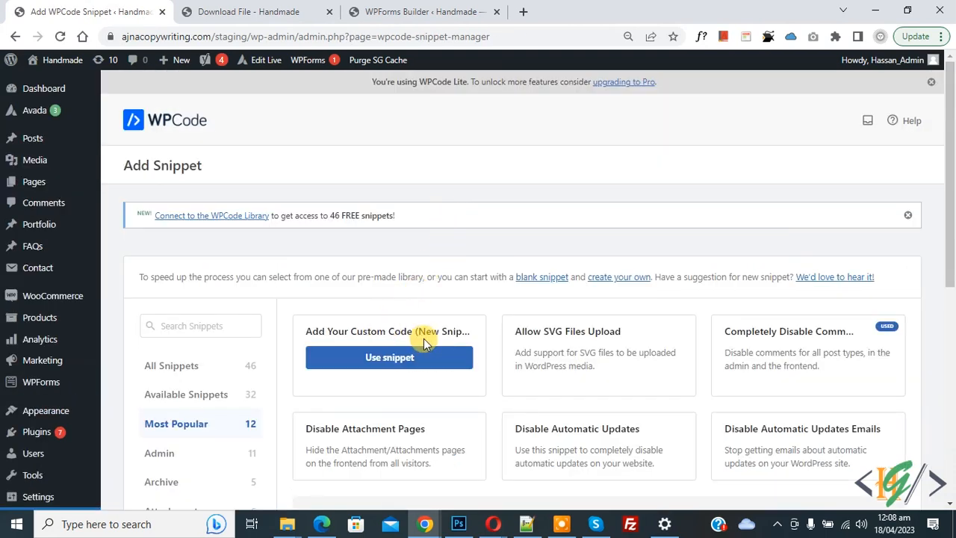
left_click(388, 357)
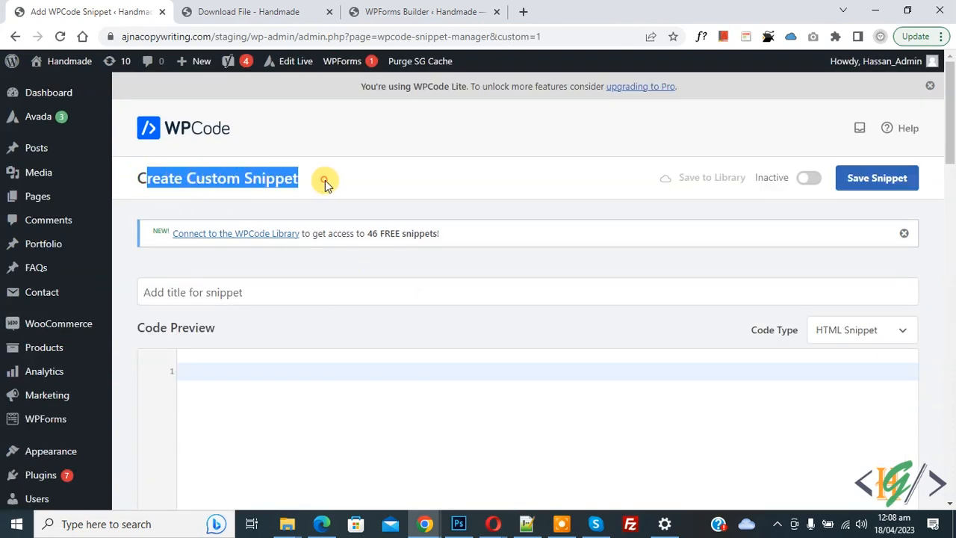
scroll("down", 3)
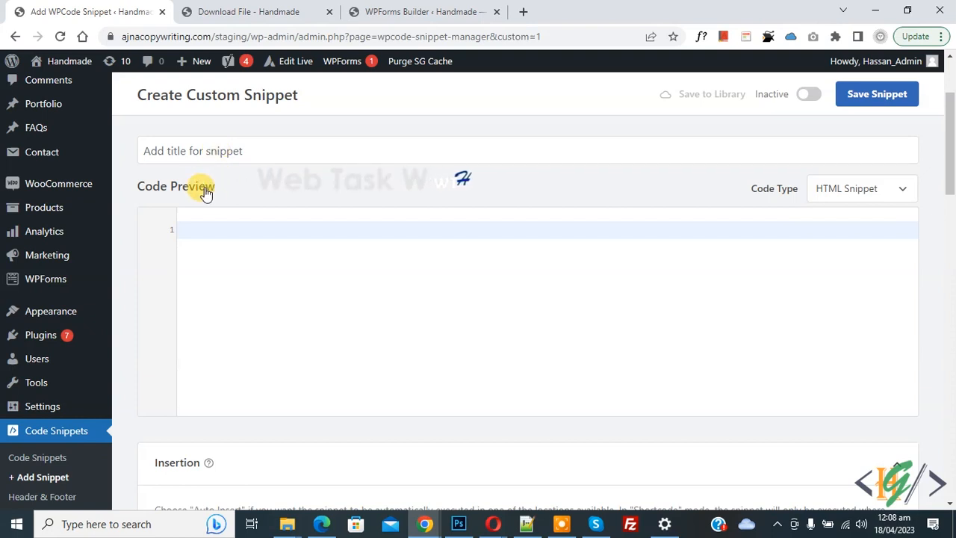
left_click(859, 188)
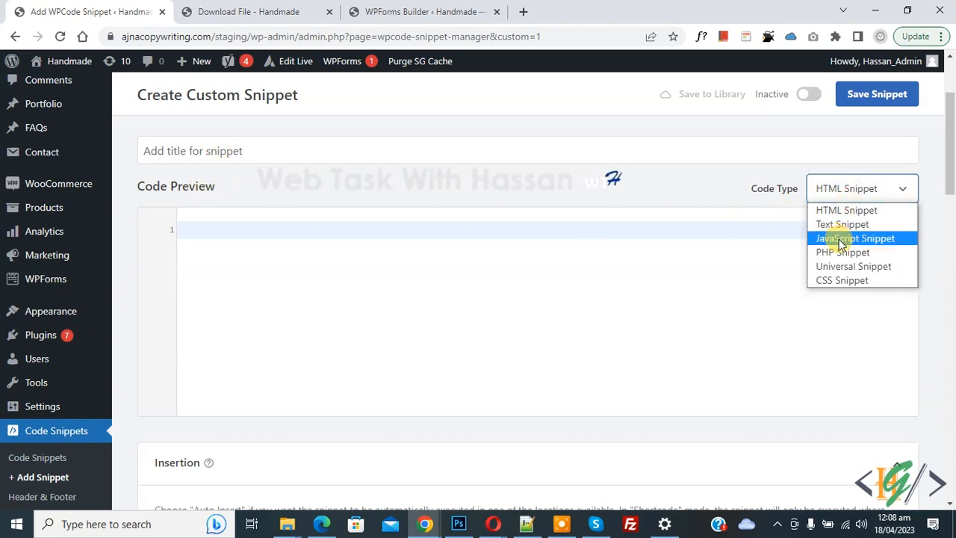
Make the snippet a PHP Snippet holding the wpf_dev_required_indicator filter code
left_click(843, 251)
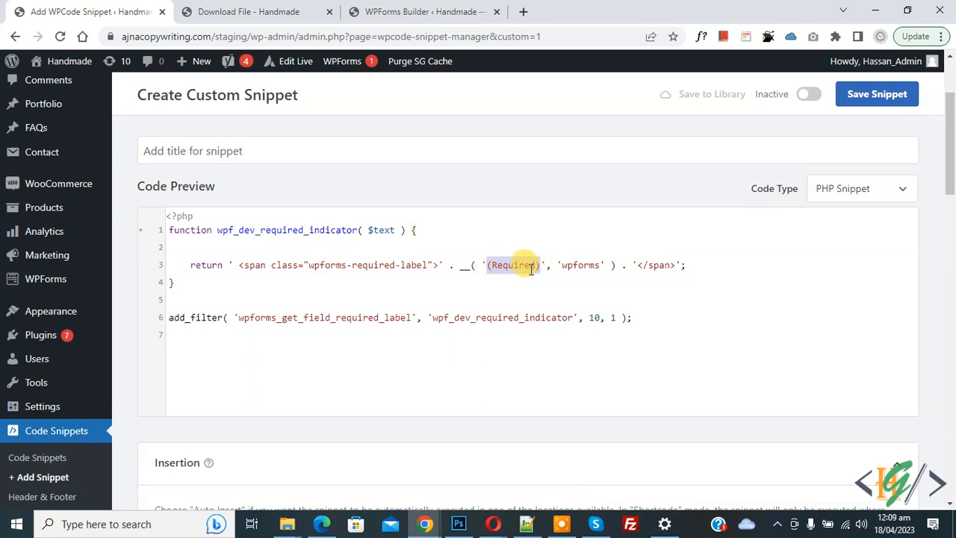
Set the snippet's location to Frontend Only, activate it and save it
scroll("down", 3)
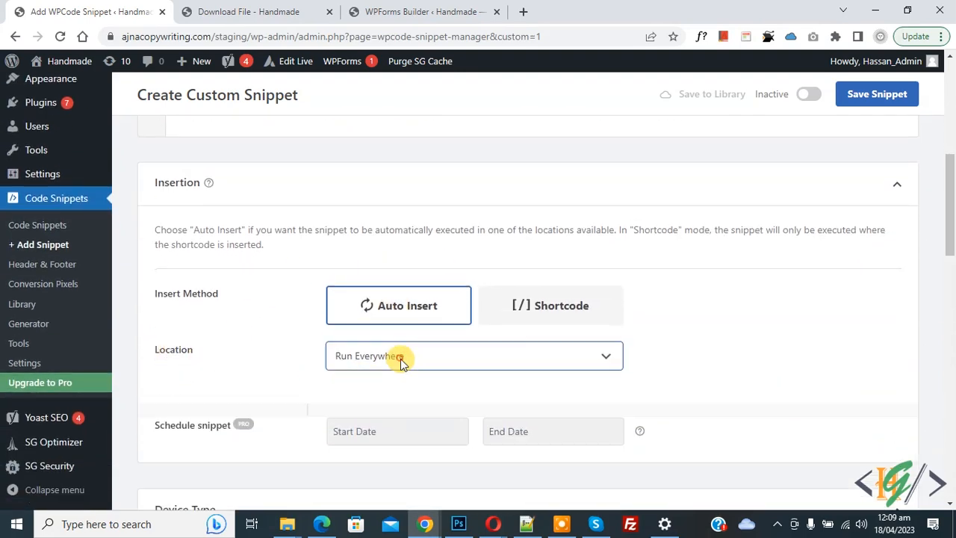
left_click(472, 355)
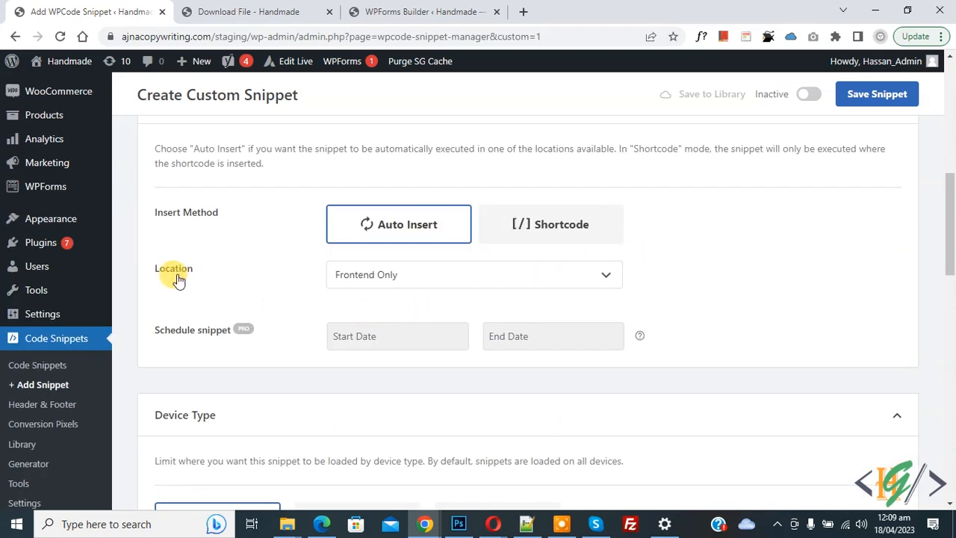
mouse_move(356, 286)
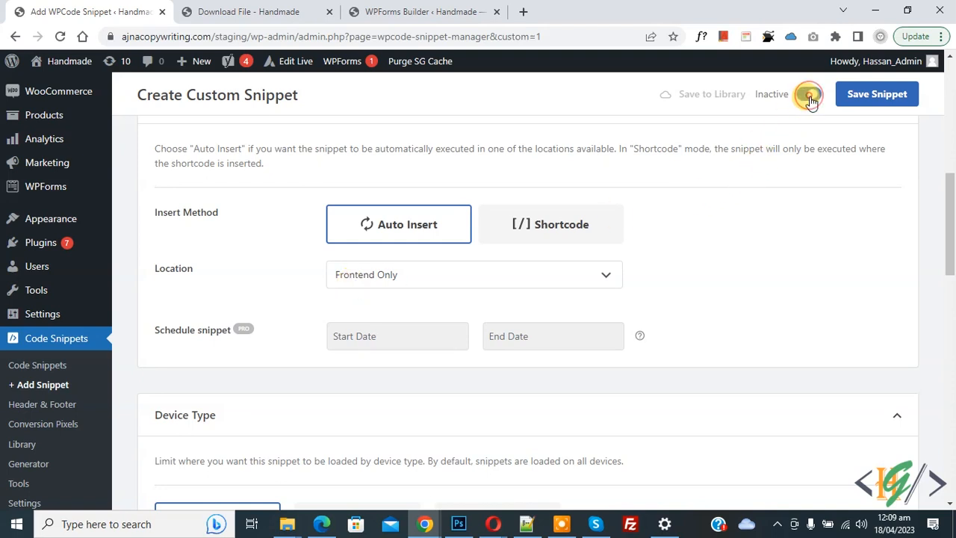
left_click(808, 92)
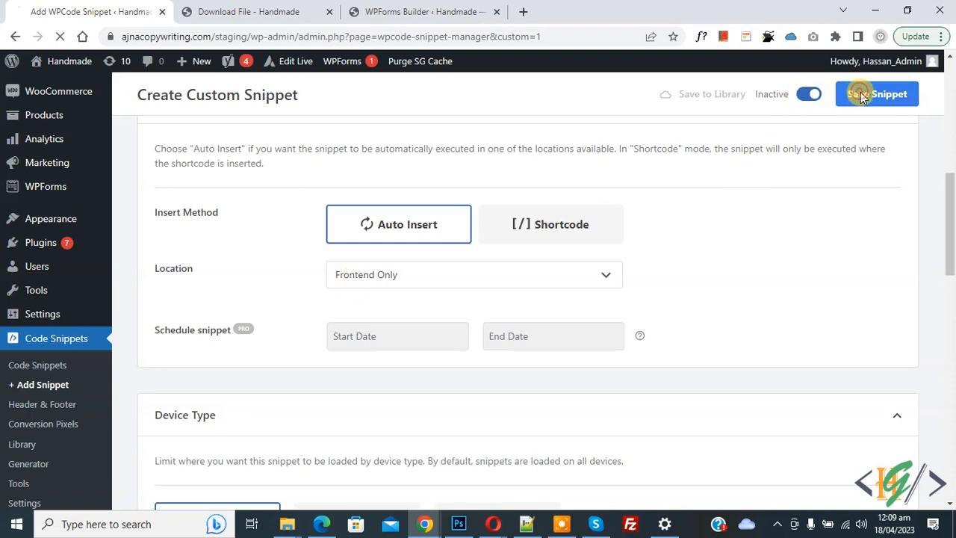
left_click(877, 93)
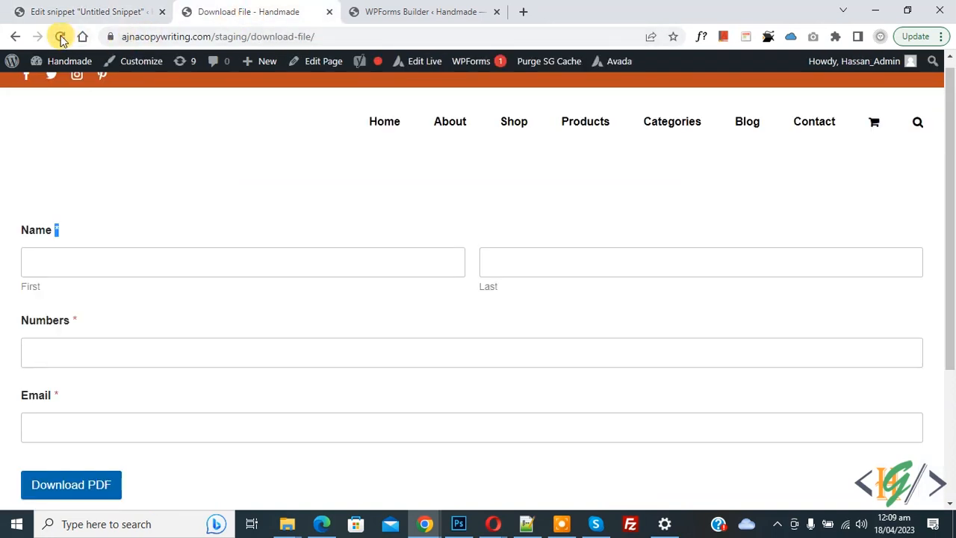
Reload the Download File page so Name, Numbers and Email show '(Required)' labels
left_click(60, 36)
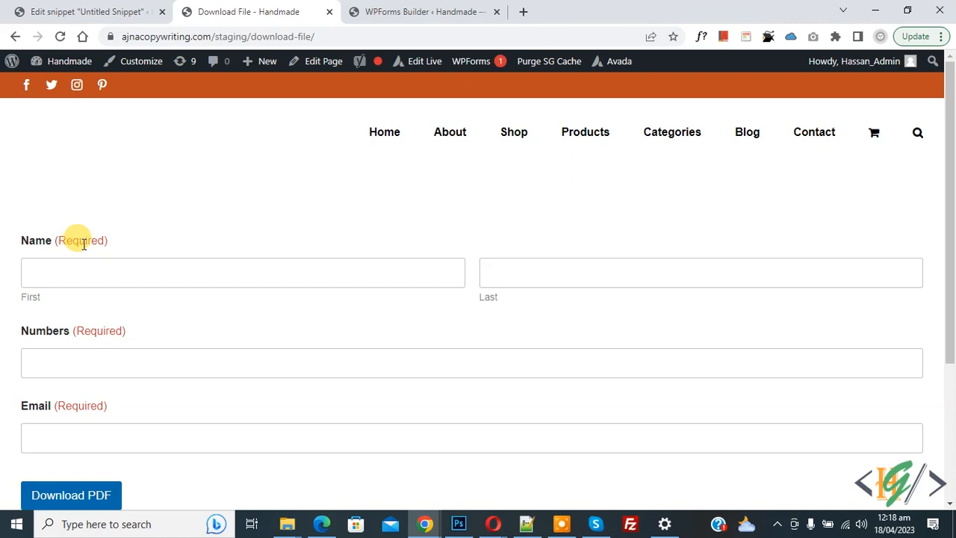
mouse_move(323, 243)
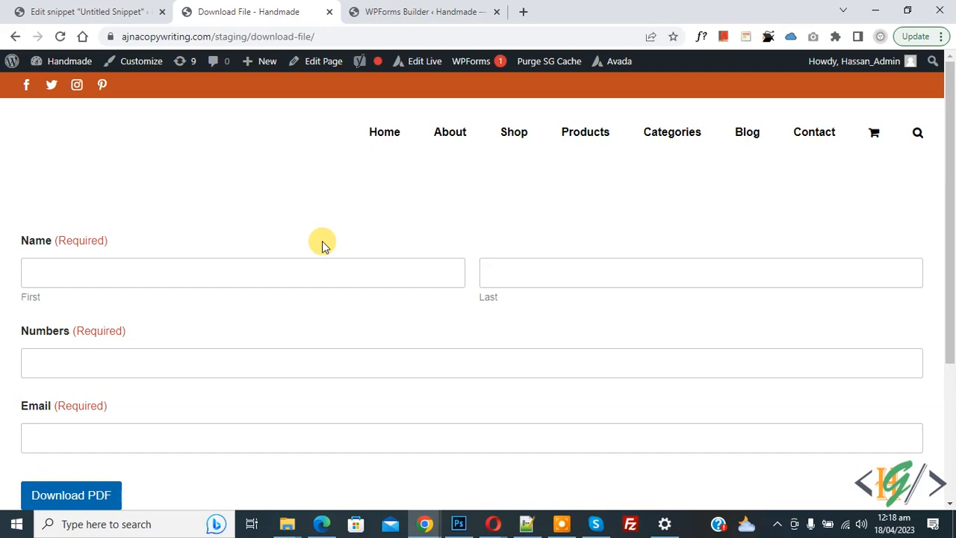
mouse_move(407, 260)
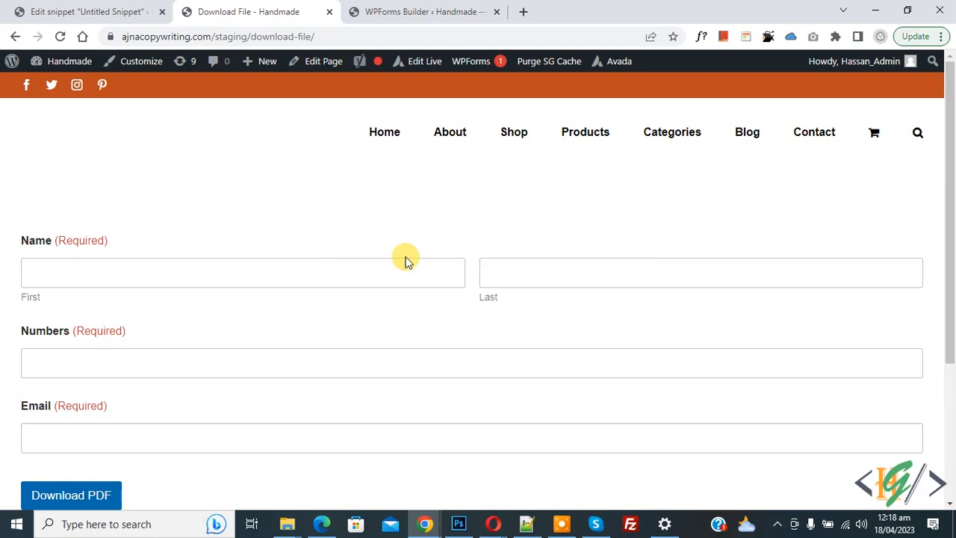